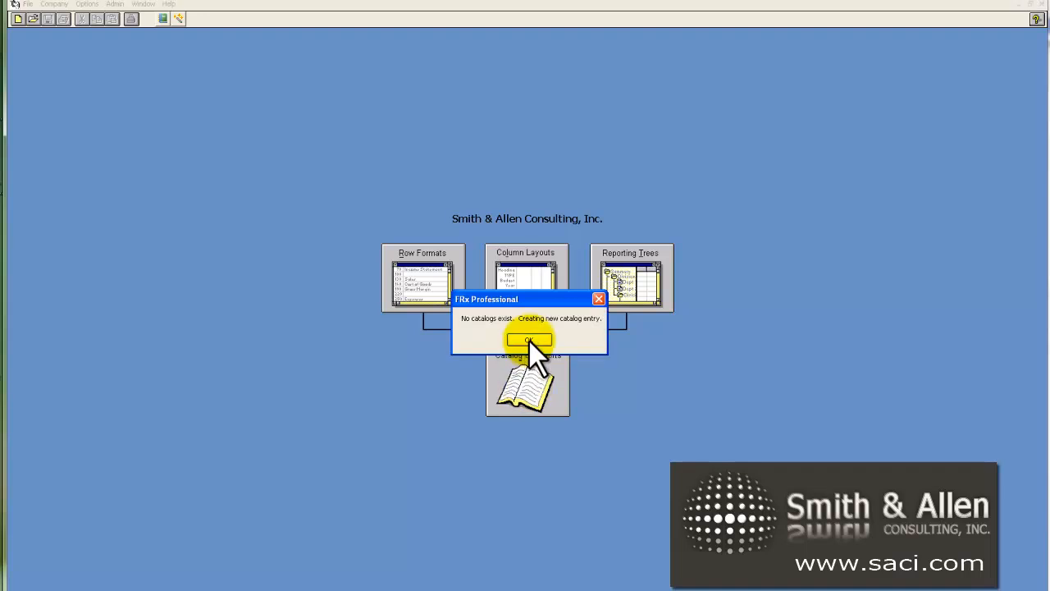
# Dismiss the no-catalogs message and enter ID RollingQtr with description 'Rolling Quarter P&L'.
pyautogui.click(529, 340)
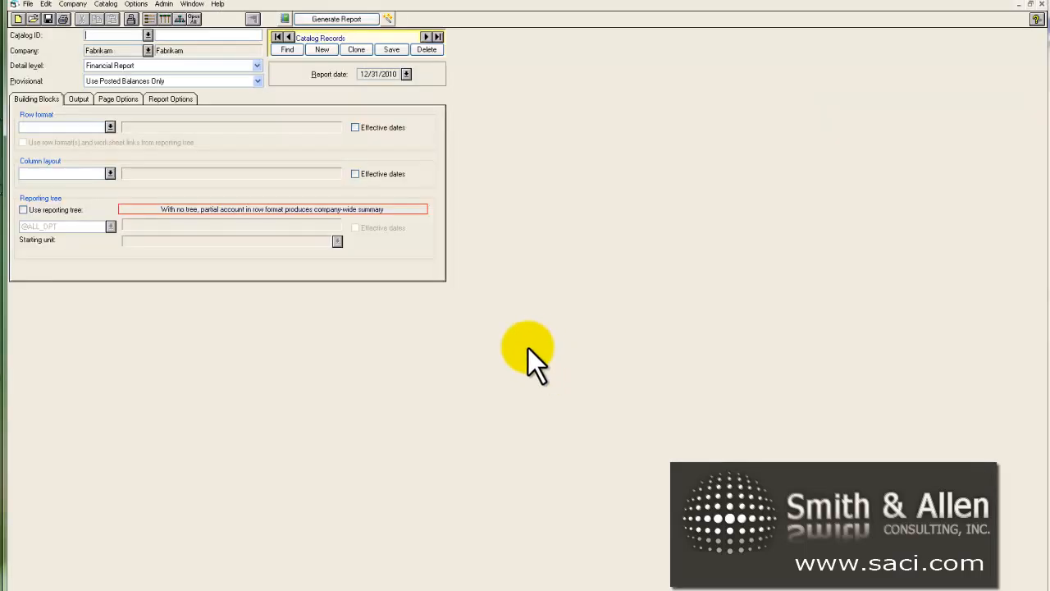
pyautogui.moveTo(78, 76)
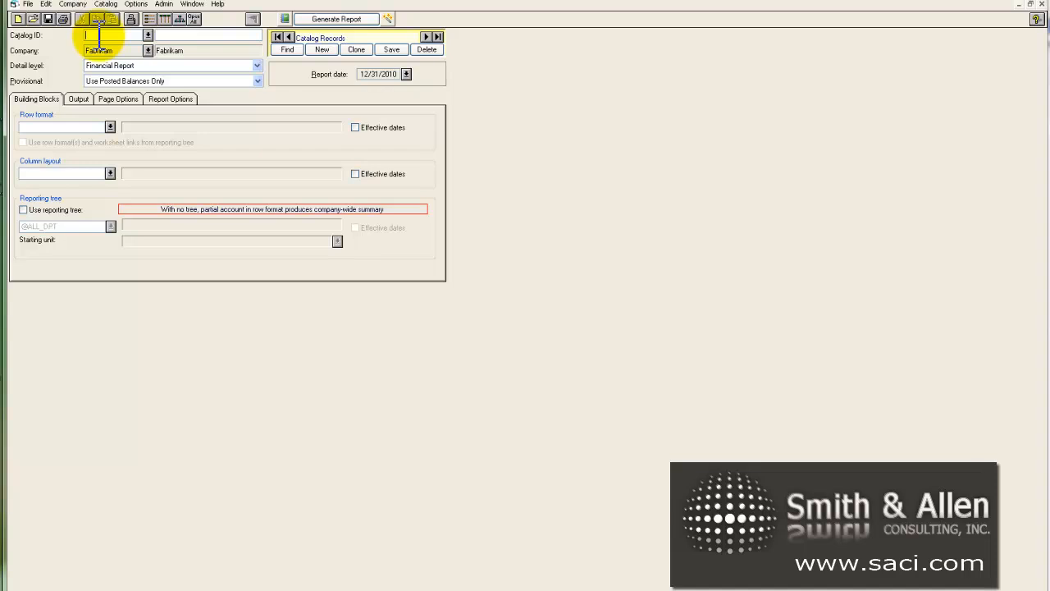
pyautogui.write('Rd')
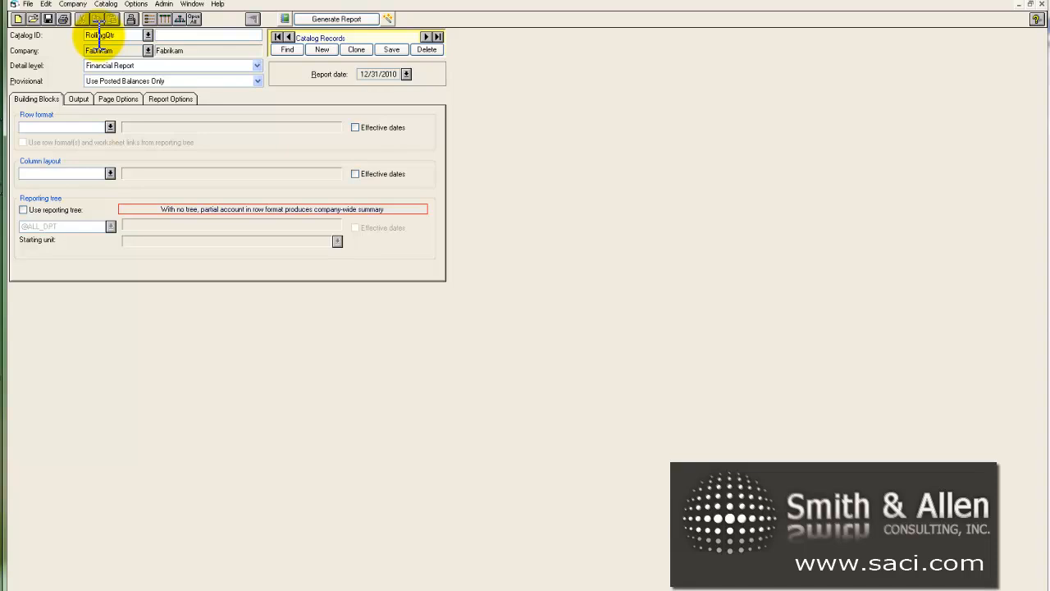
pyautogui.write('Rol')
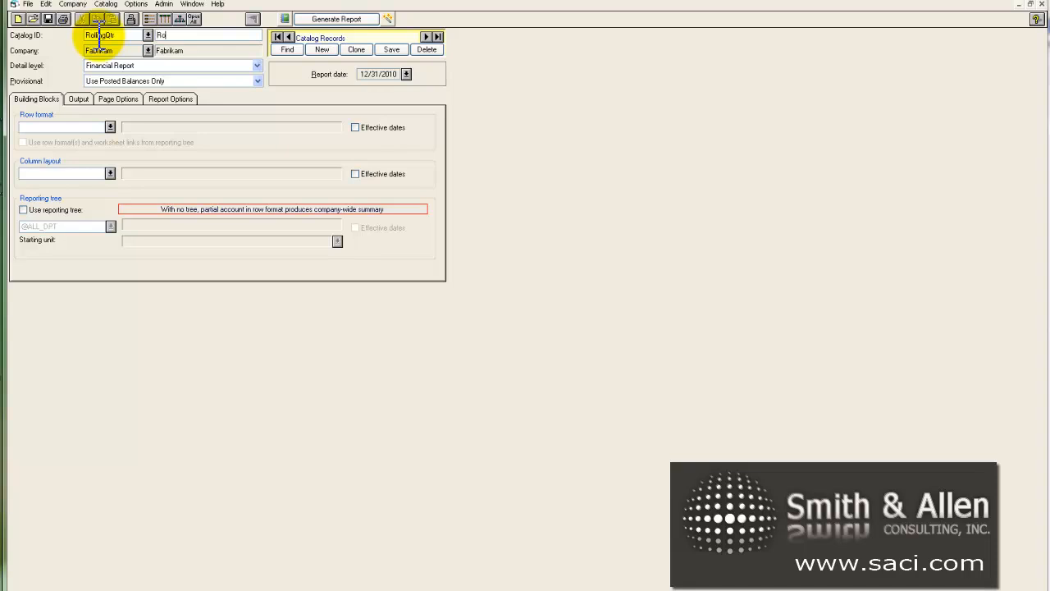
pyautogui.write('Rolling Quarter')
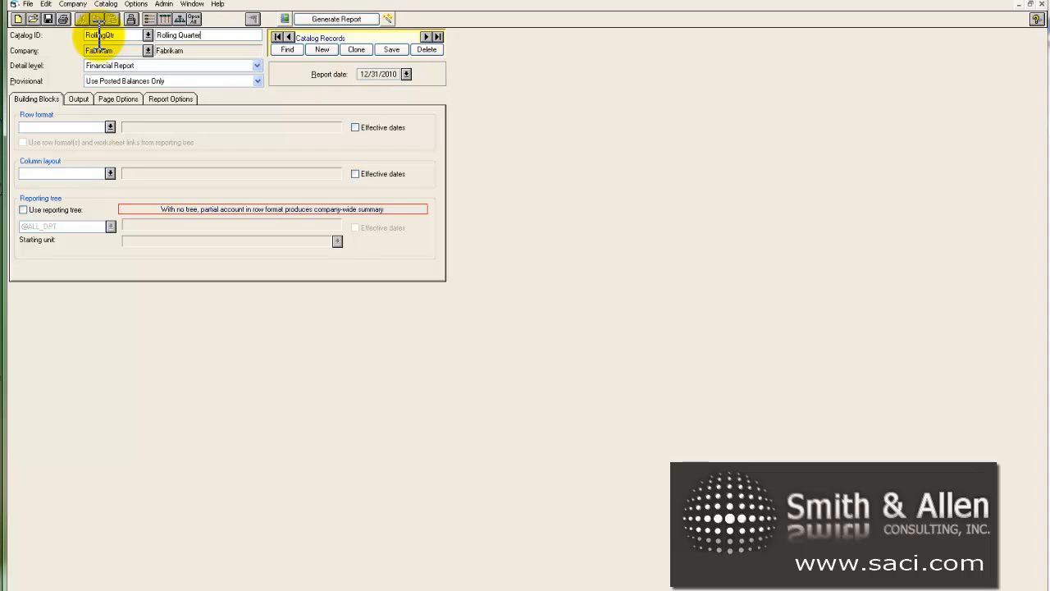
pyautogui.write('State')
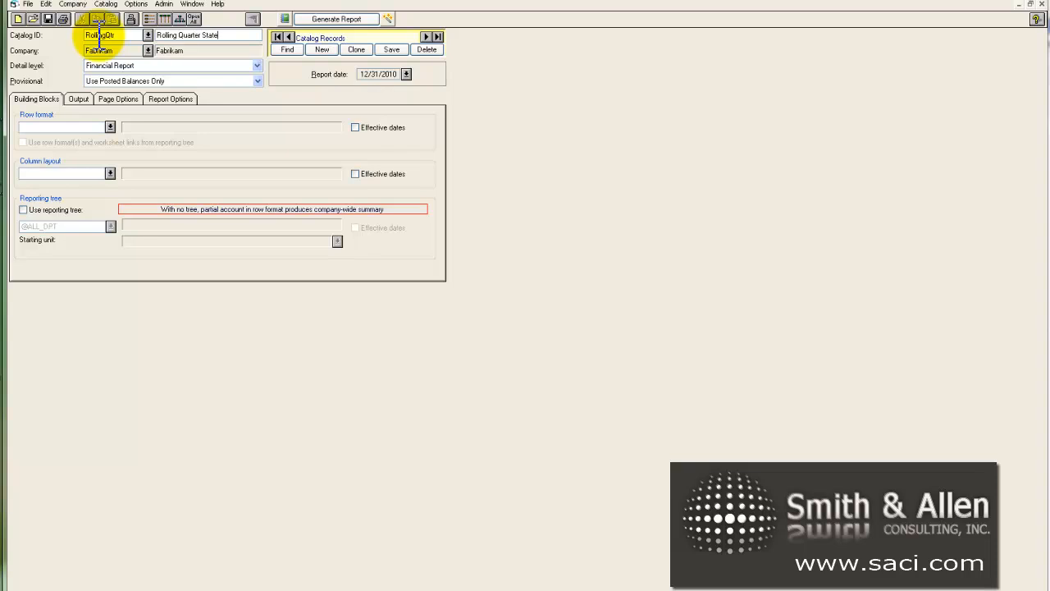
pyautogui.press('BackSpace')
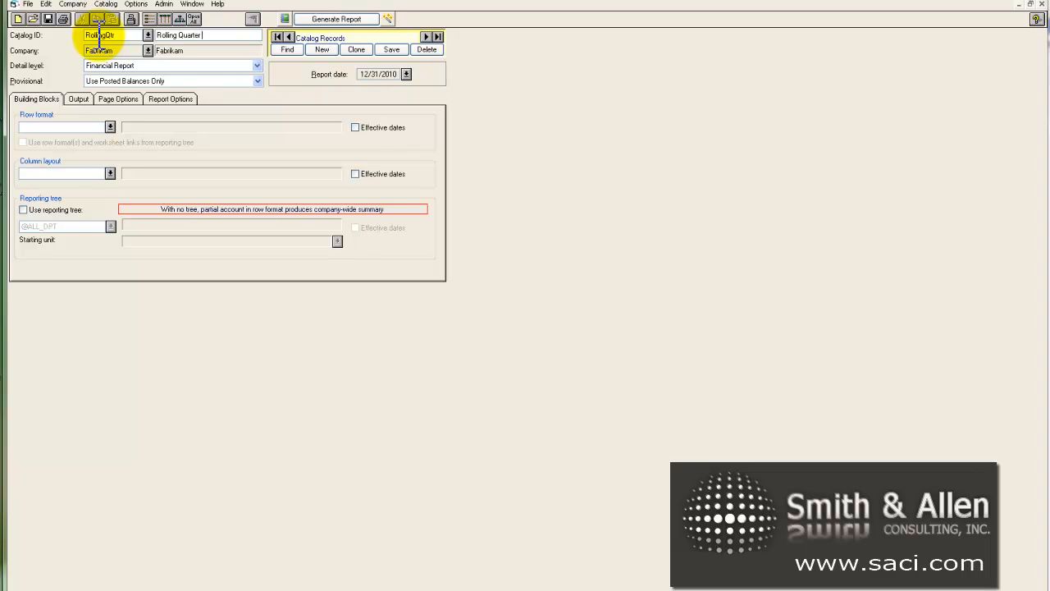
pyautogui.write('P&L')
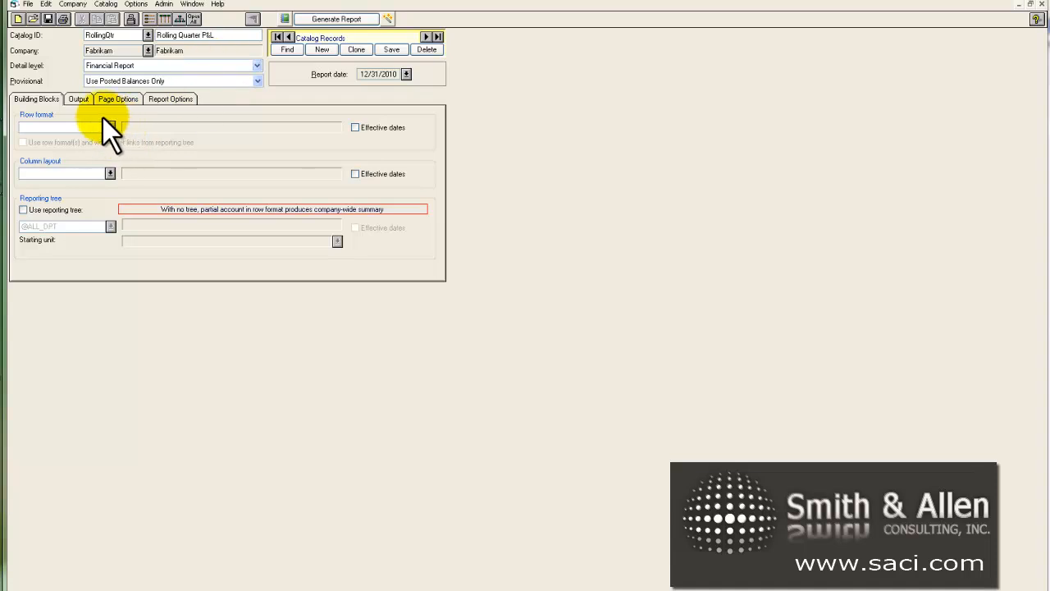
# Choose row format GrossProfit and column layout RollQtr, and enable effective dates for the column layout.
pyautogui.click(110, 126)
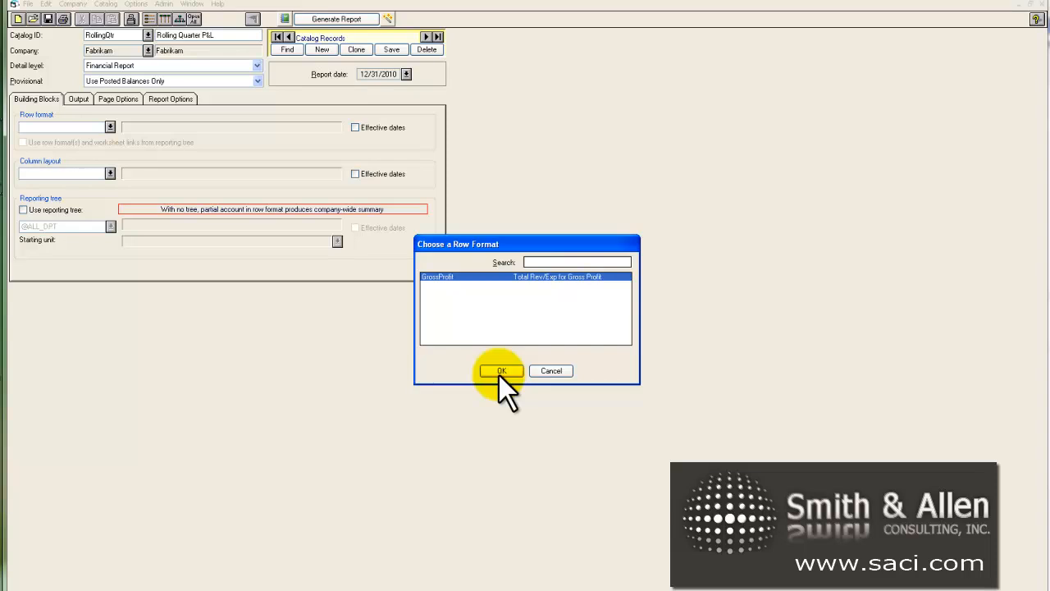
pyautogui.click(501, 370)
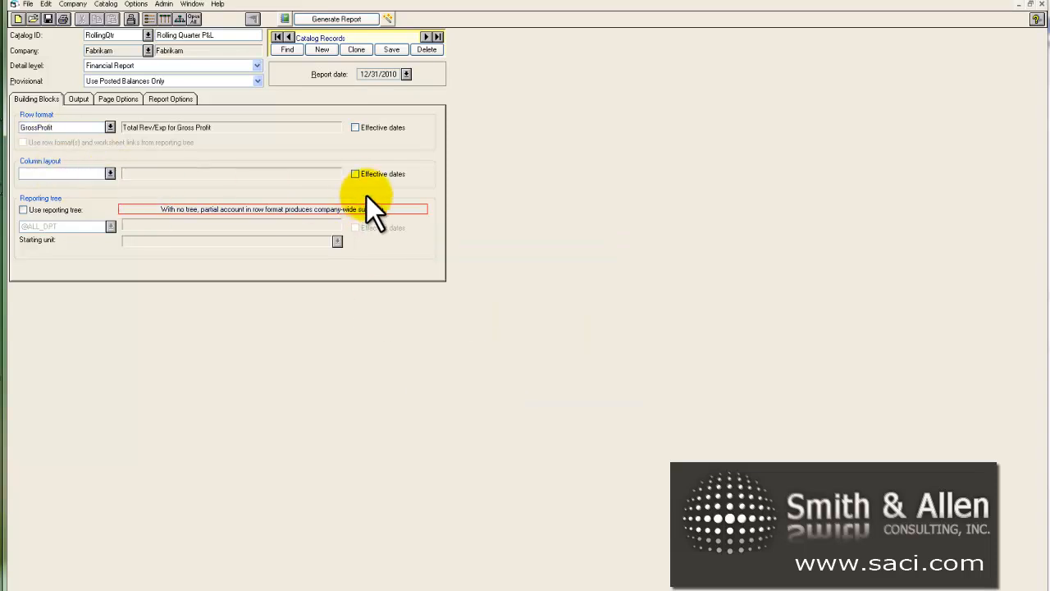
pyautogui.click(111, 173)
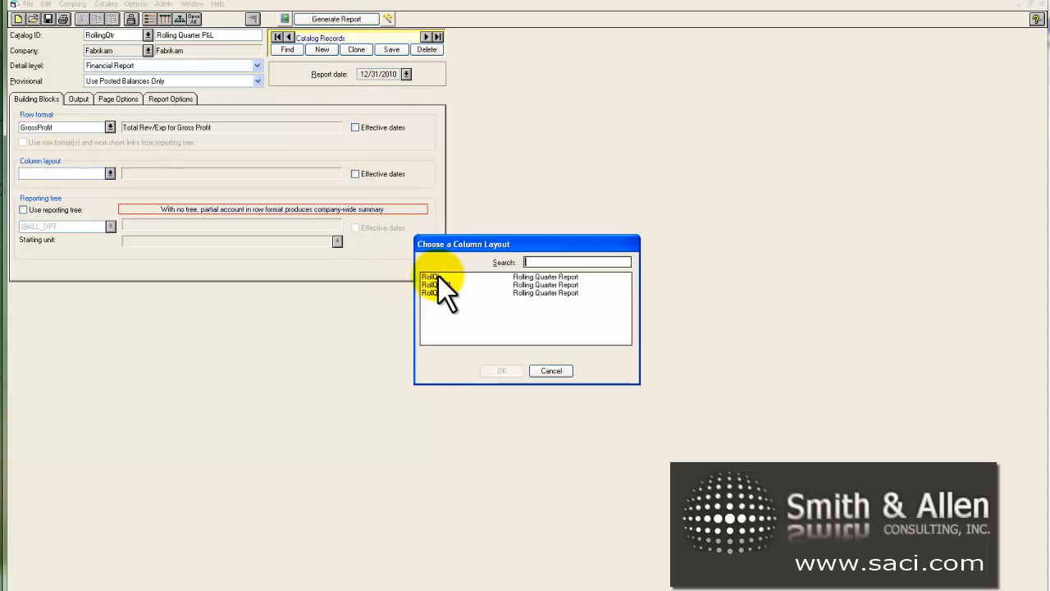
pyautogui.click(464, 277)
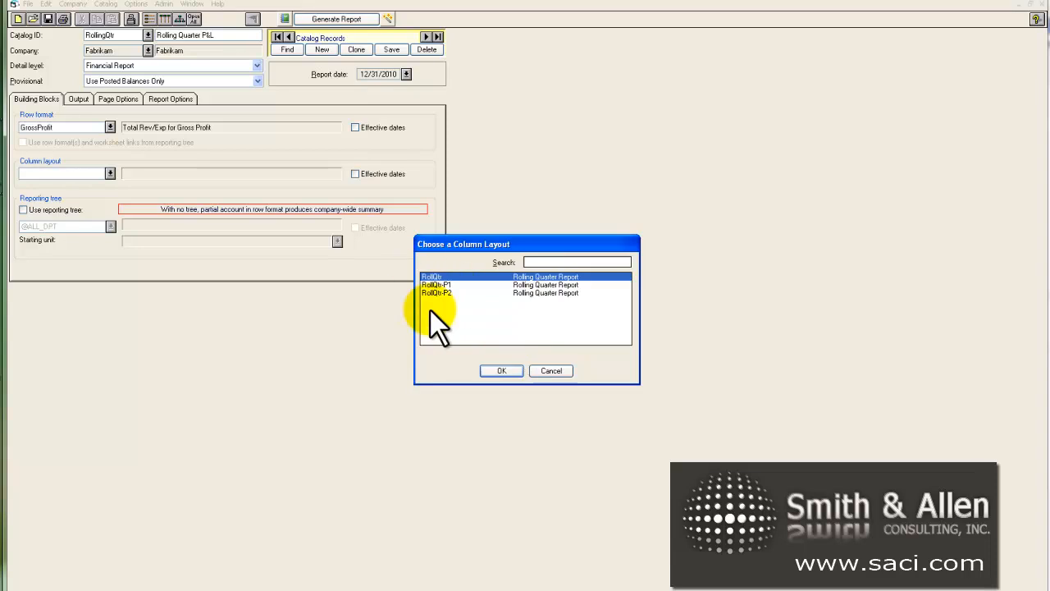
pyautogui.moveTo(492, 340)
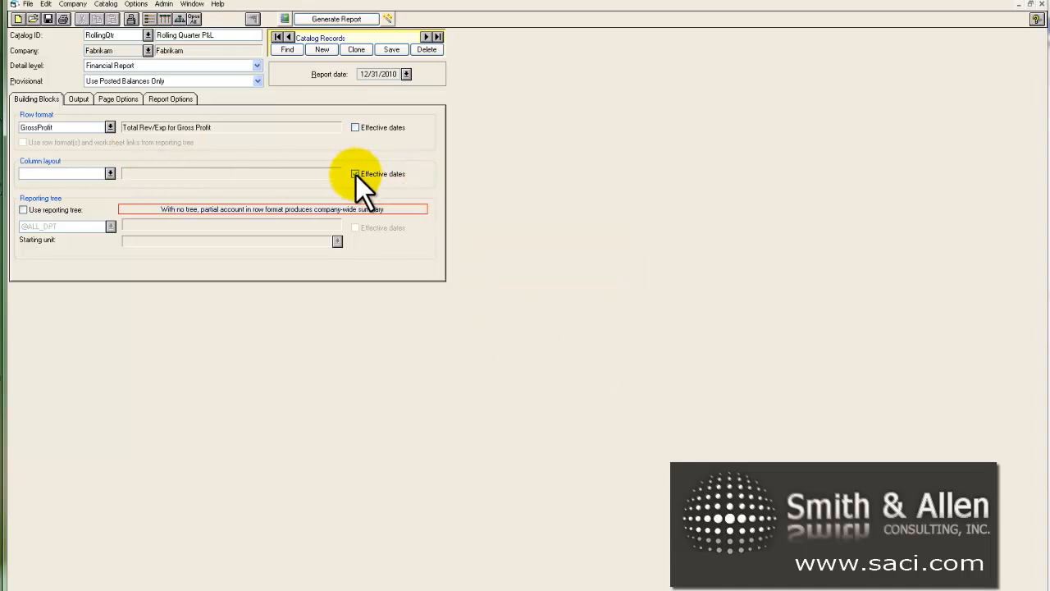
pyautogui.click(355, 173)
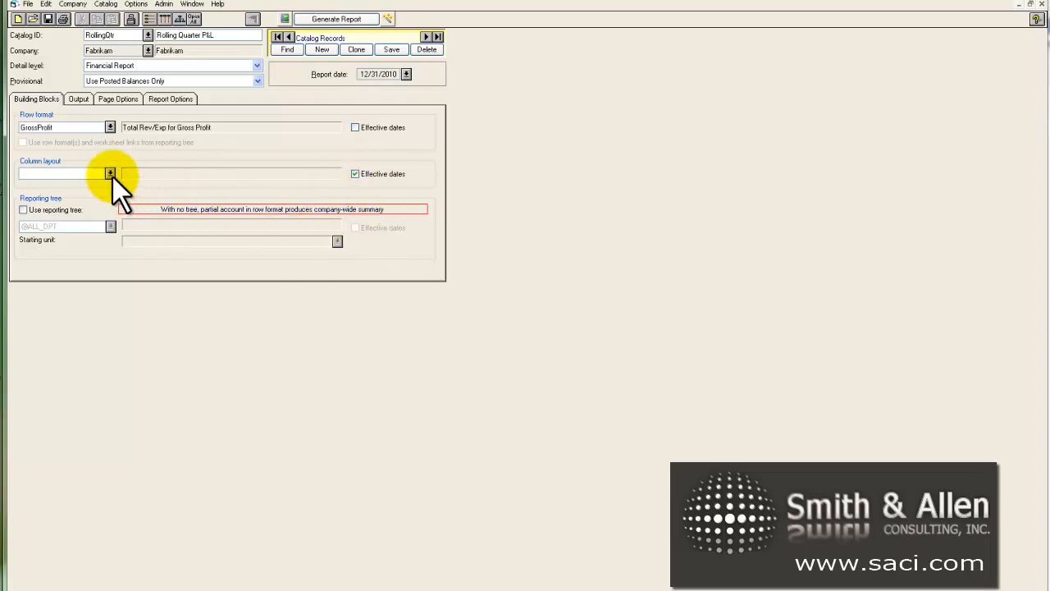
# Schedule column layouts RollQtr-P1 for period 1, RollQtr-P2 for period 2, and RollQtr for periods 3–12.
pyautogui.click(360, 174)
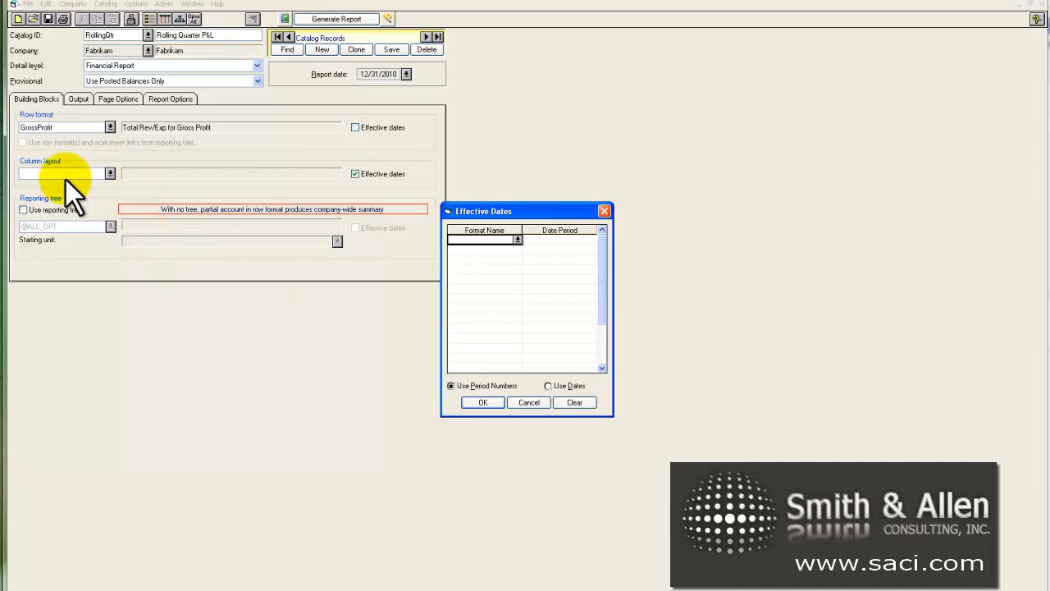
pyautogui.moveTo(541, 246)
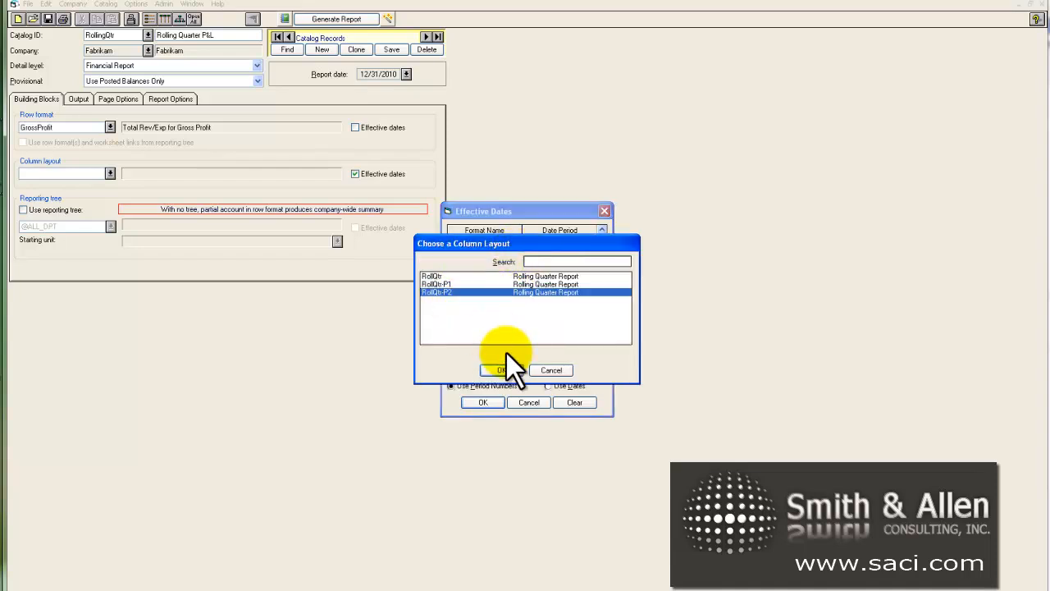
pyautogui.click(492, 370)
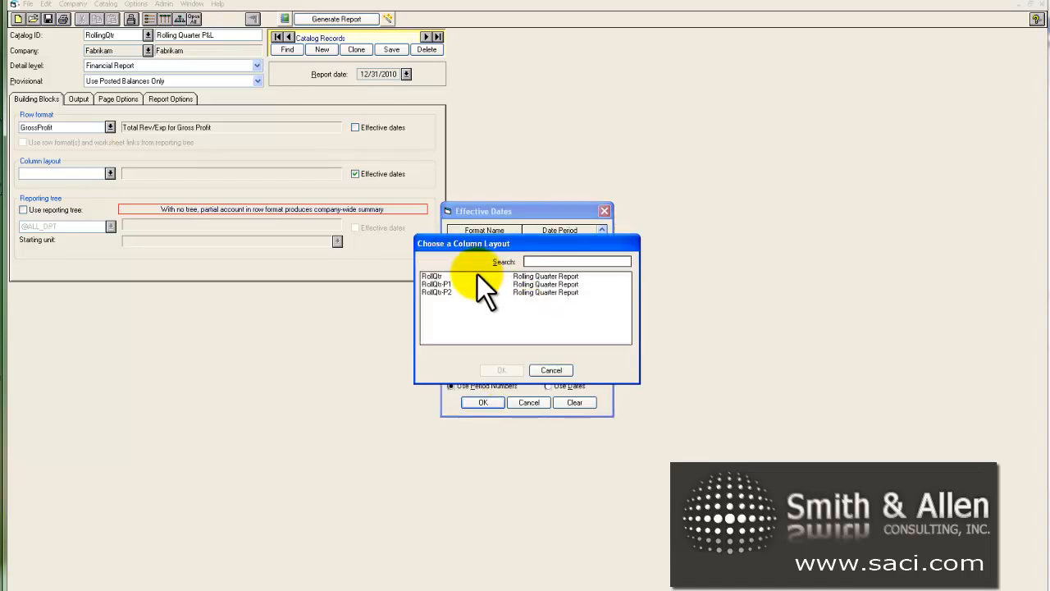
pyautogui.click(501, 370)
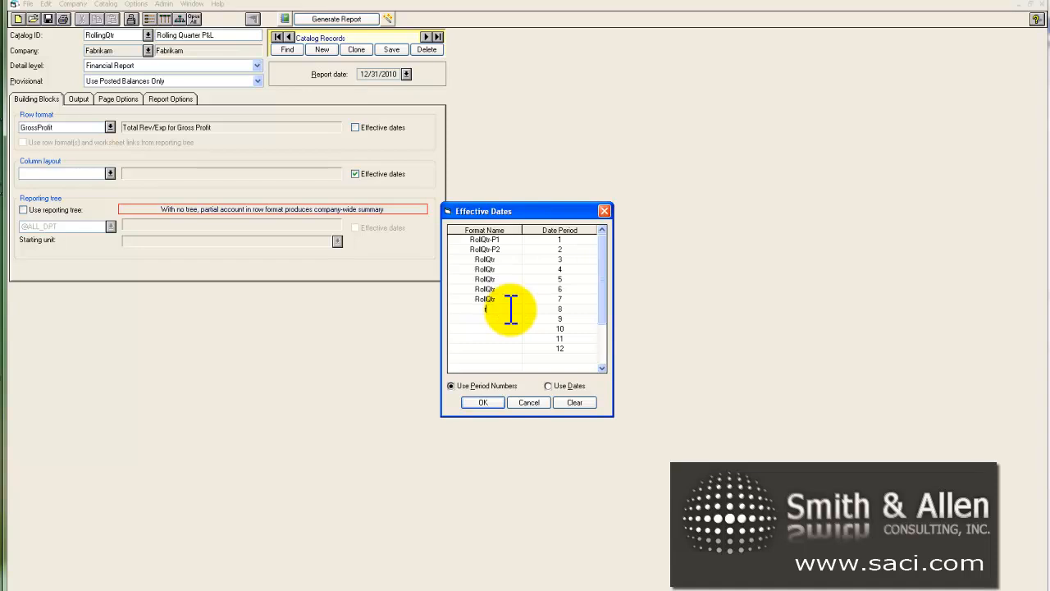
pyautogui.click(500, 308)
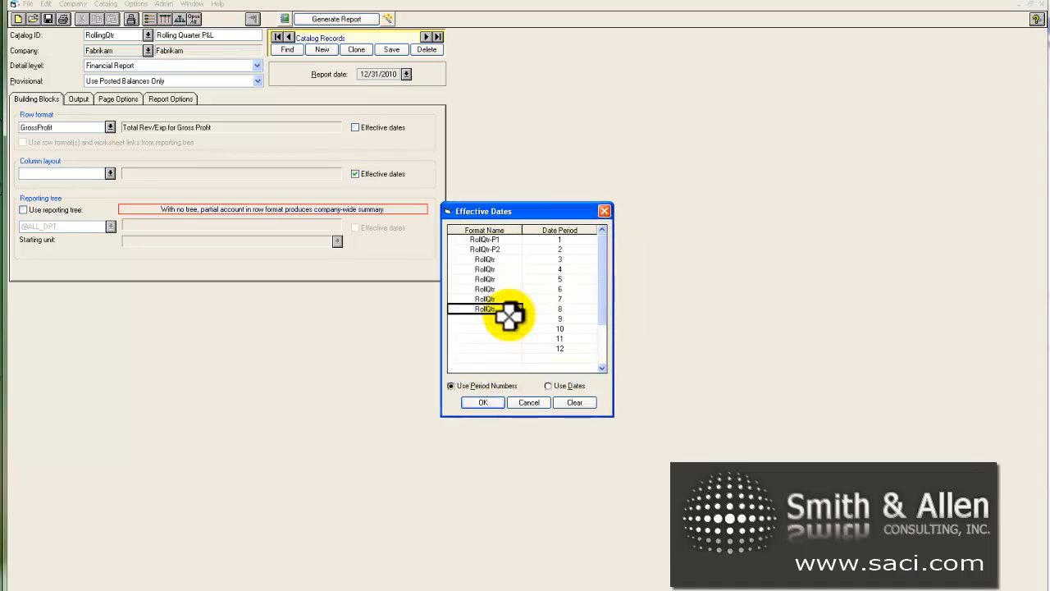
pyautogui.click(110, 173)
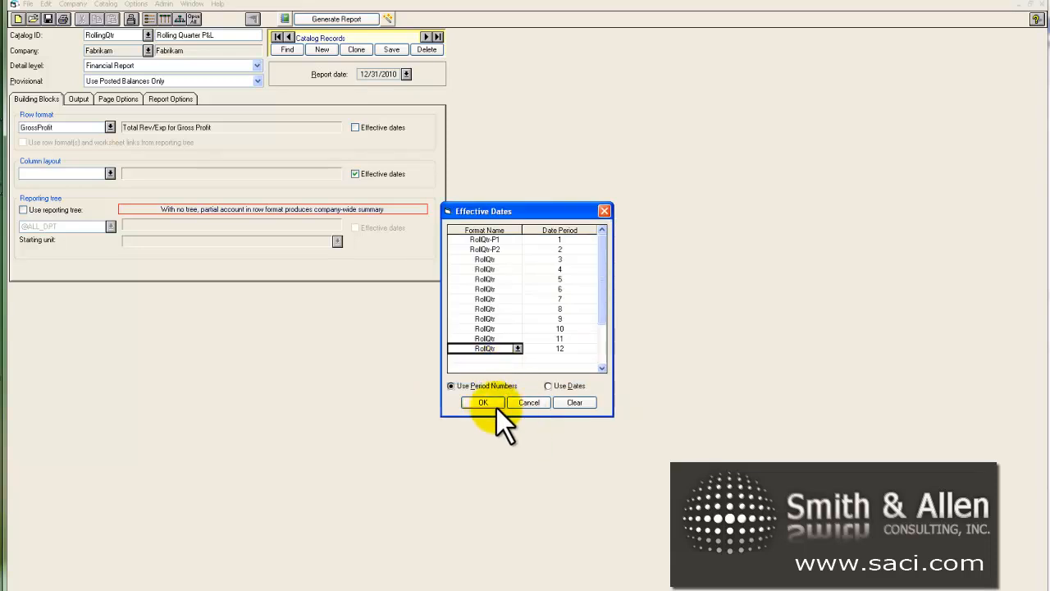
pyautogui.click(483, 402)
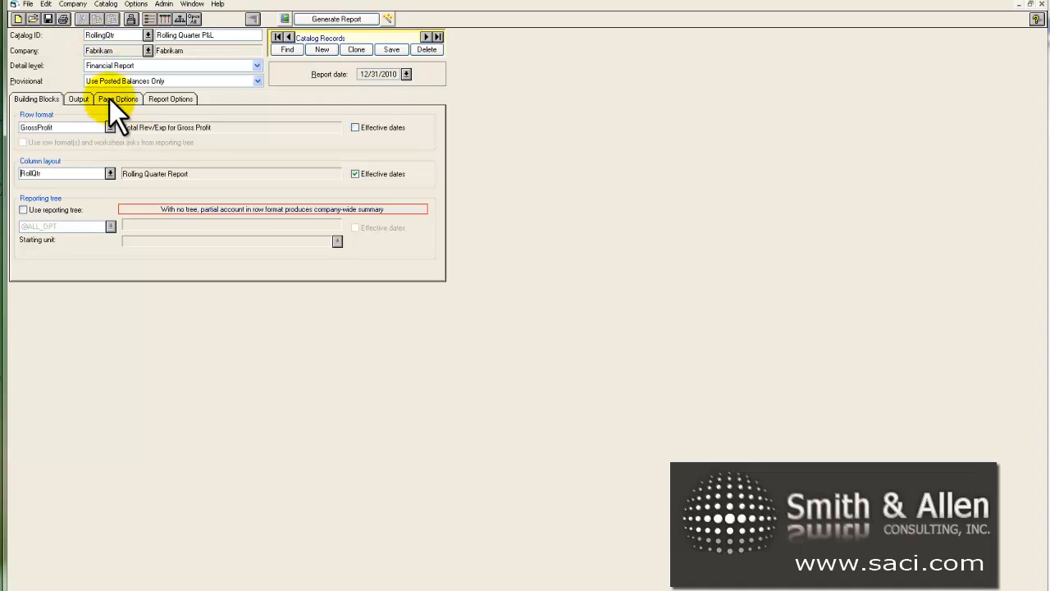
pyautogui.click(117, 100)
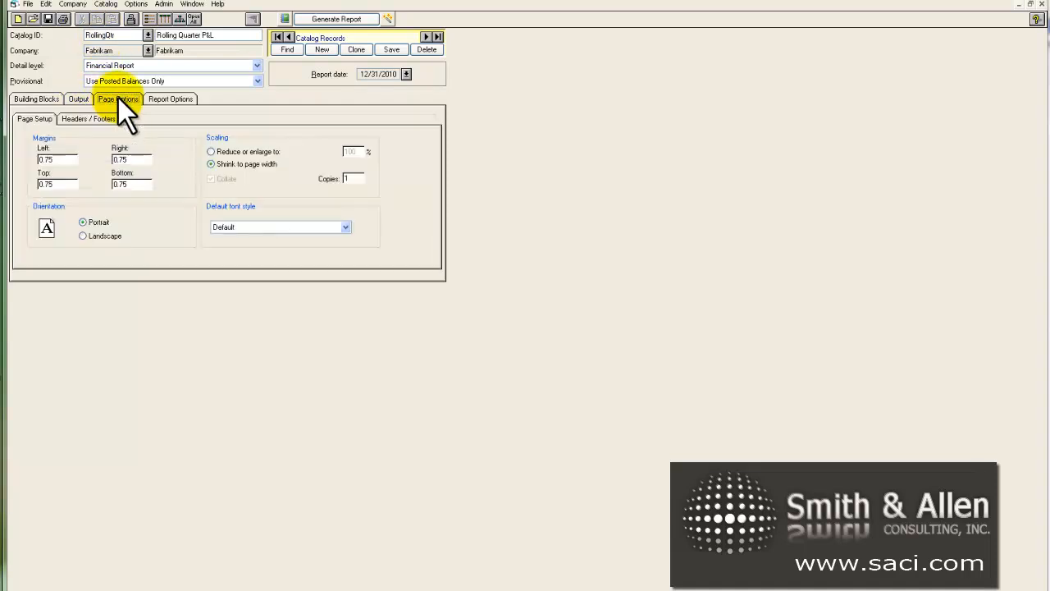
pyautogui.click(88, 118)
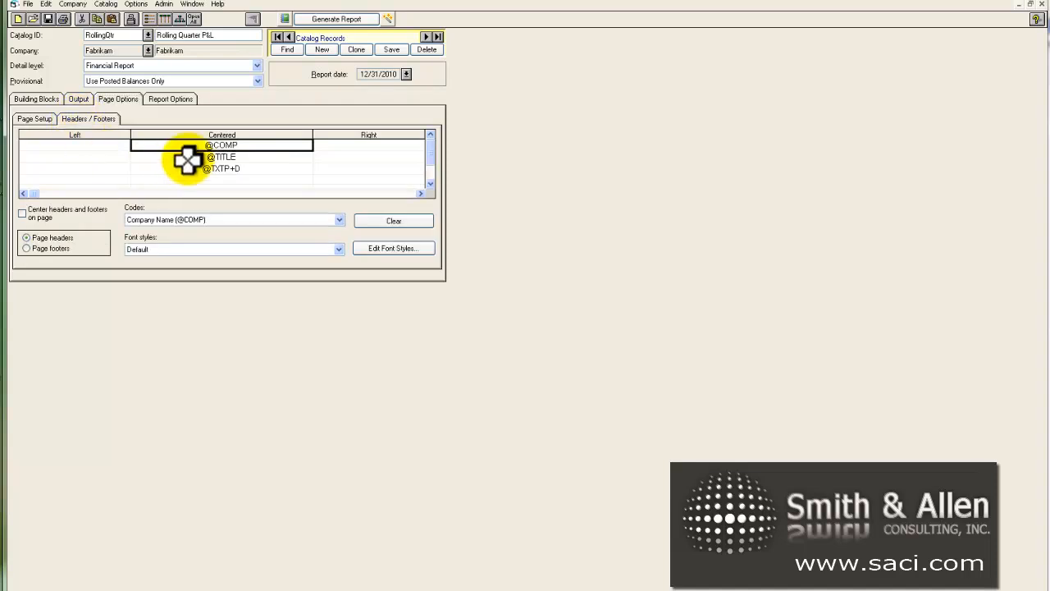
pyautogui.click(221, 157)
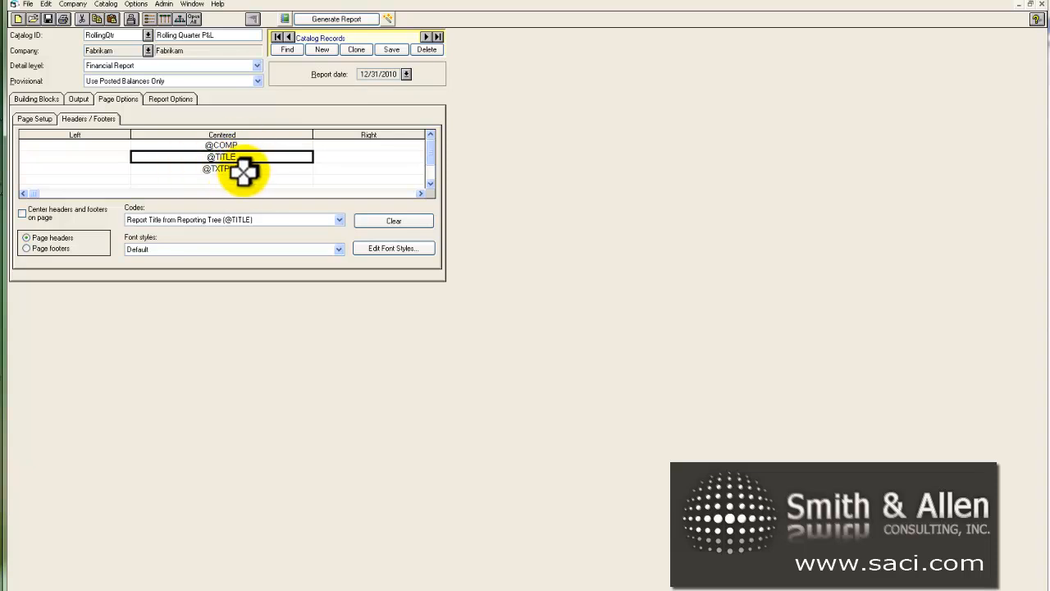
pyautogui.click(338, 220)
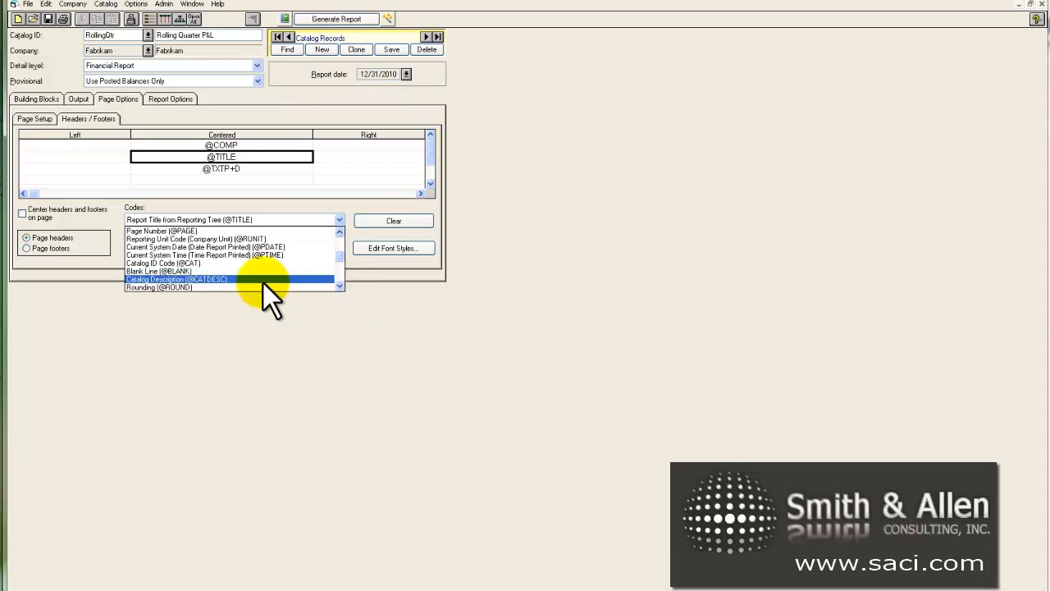
pyautogui.click(177, 279)
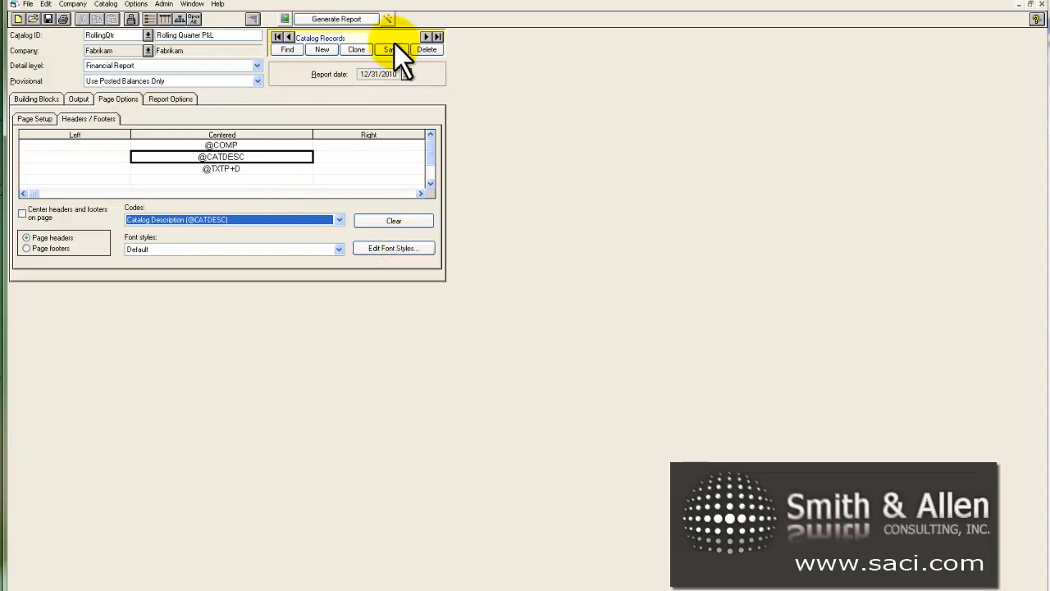
pyautogui.click(35, 102)
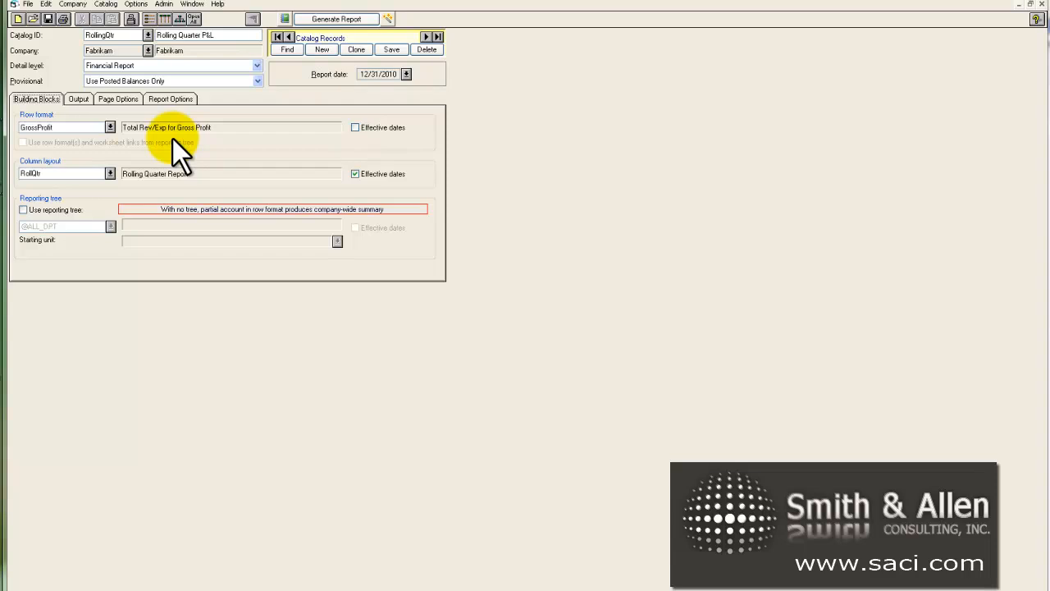
pyautogui.moveTo(224, 155)
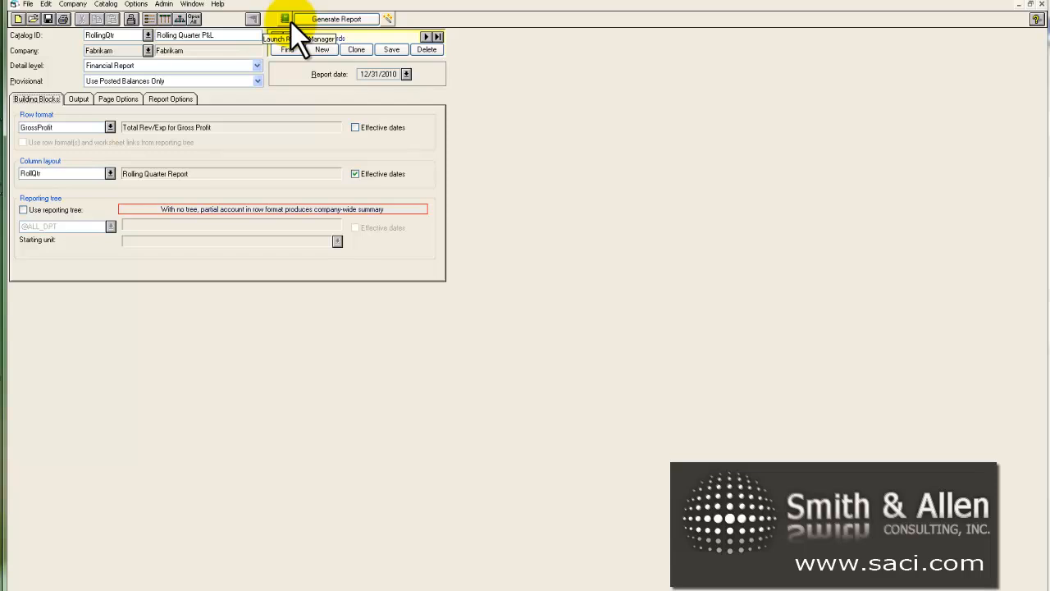
pyautogui.moveTo(365, 4)
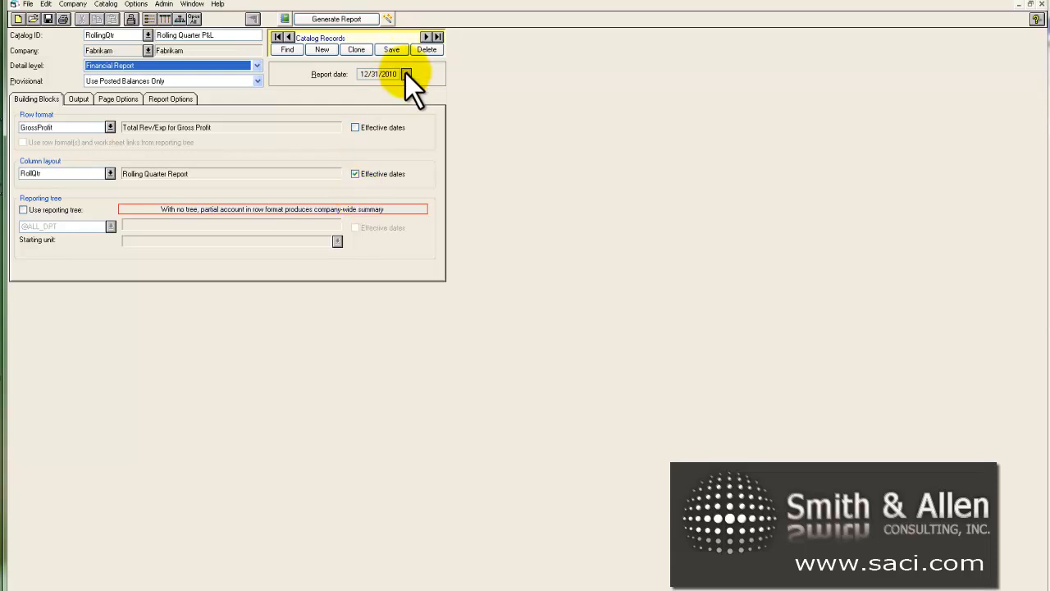
# Set Base Period 12 and Base Year 2017 so the report date reads 12/31/2017.
pyautogui.click(415, 74)
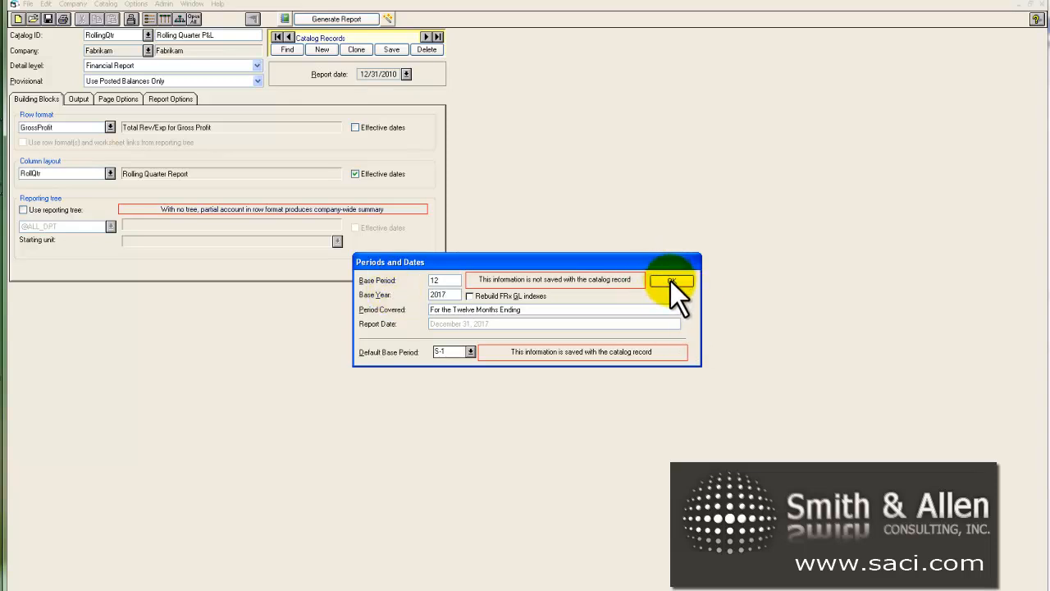
pyautogui.click(671, 279)
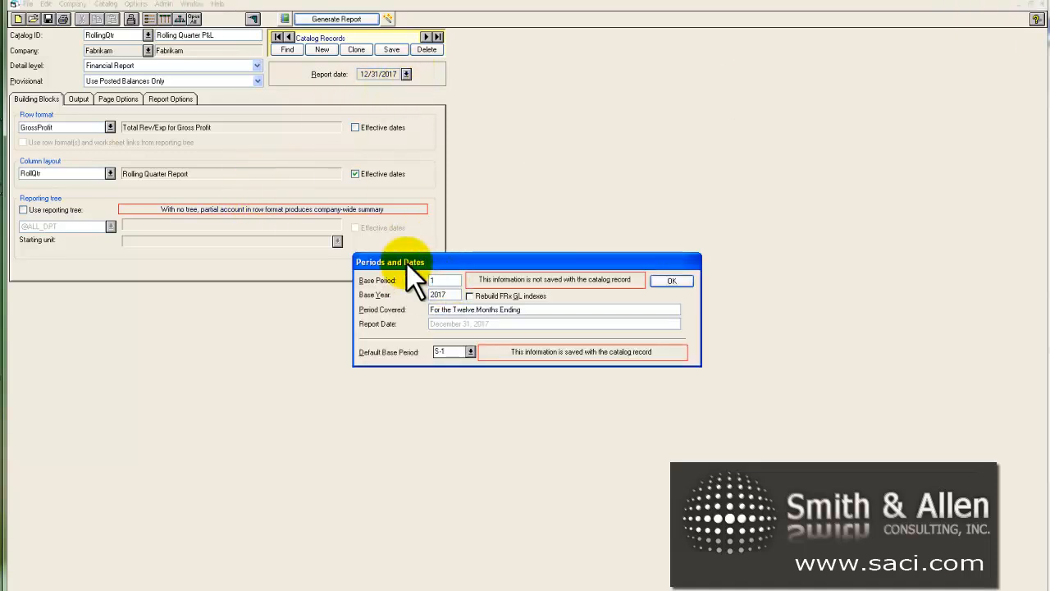
pyautogui.moveTo(37, 185)
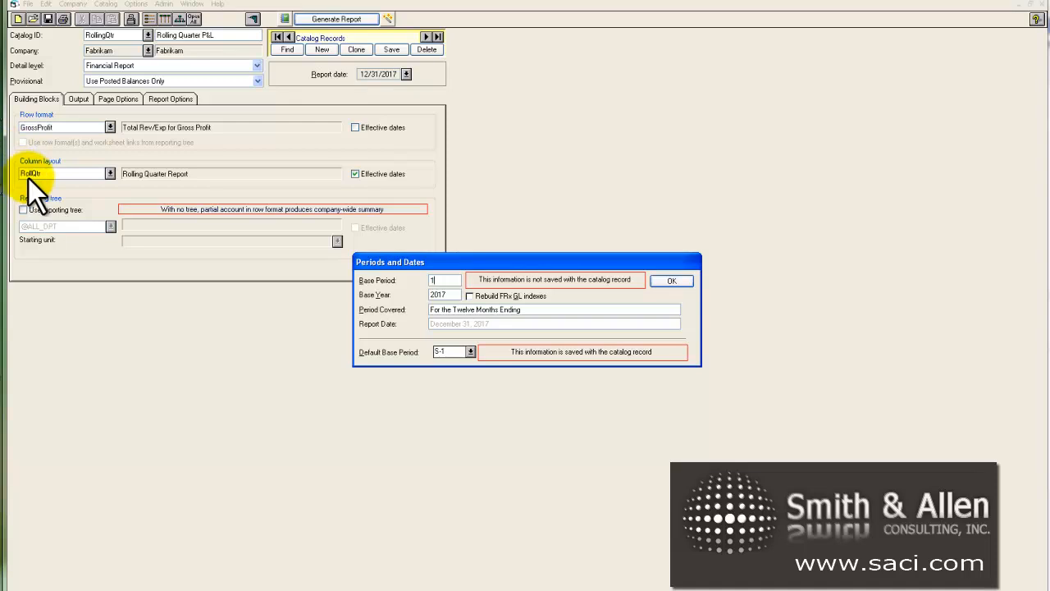
# Change the base period to 1 and generate the January rolling-quarter report.
pyautogui.click(671, 281)
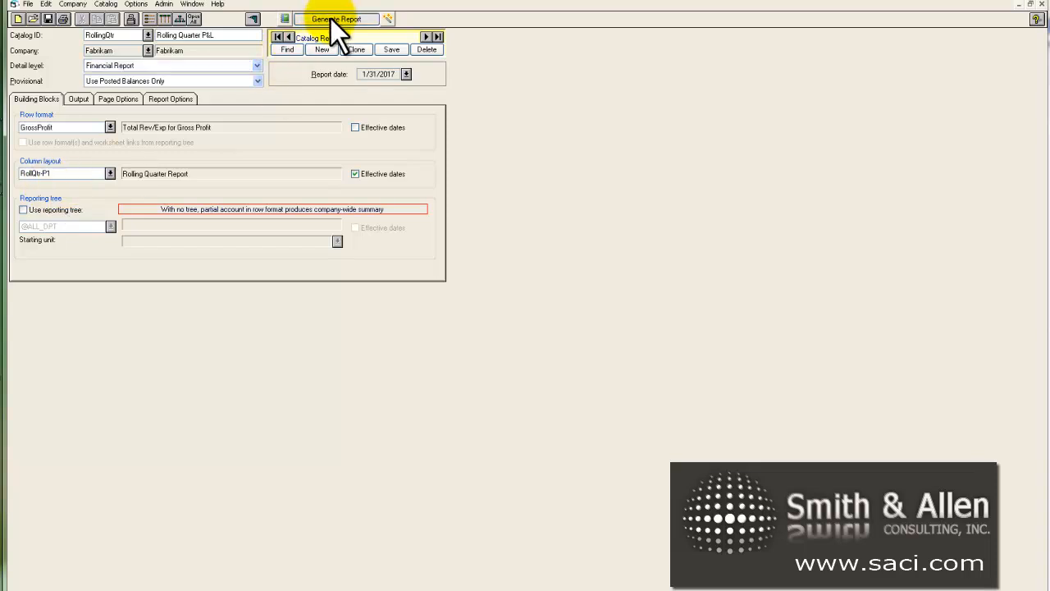
pyautogui.click(330, 19)
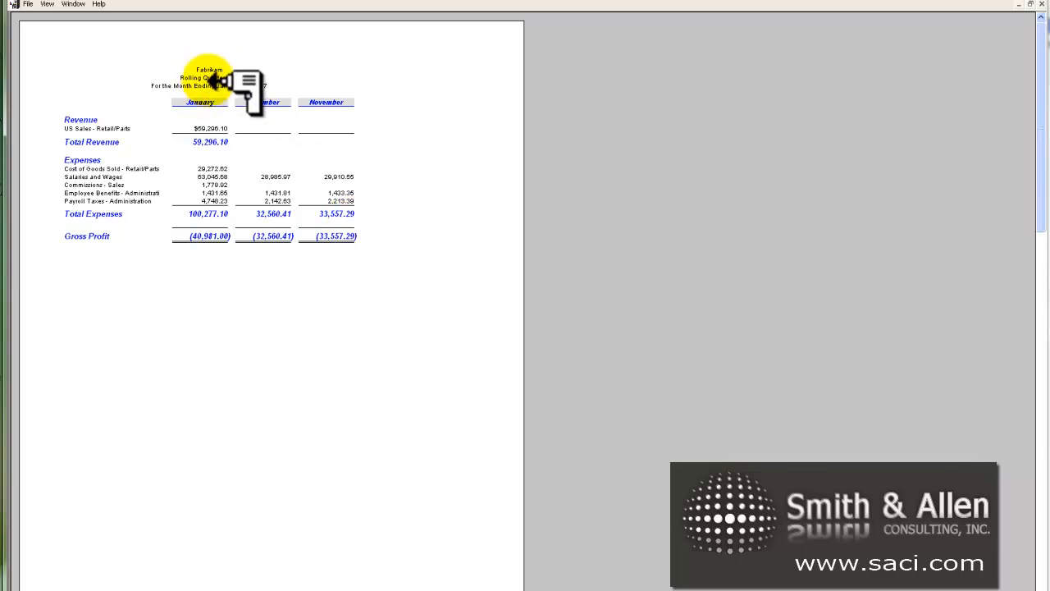
pyautogui.moveTo(878, 10)
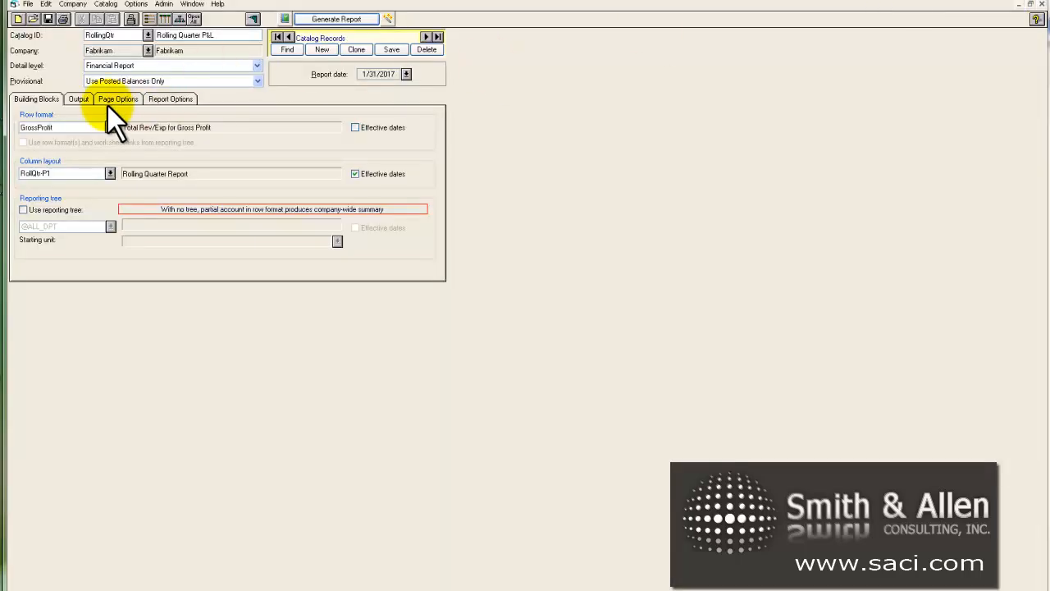
# Apply the Header Blue font style to the page header lines and regenerate the report.
pyautogui.click(111, 98)
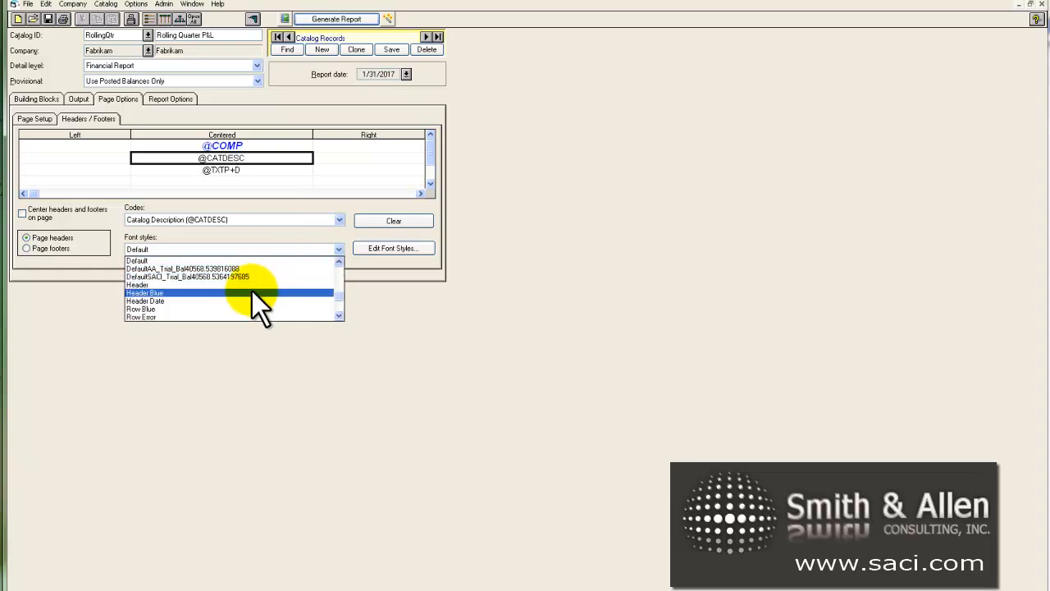
pyautogui.click(146, 292)
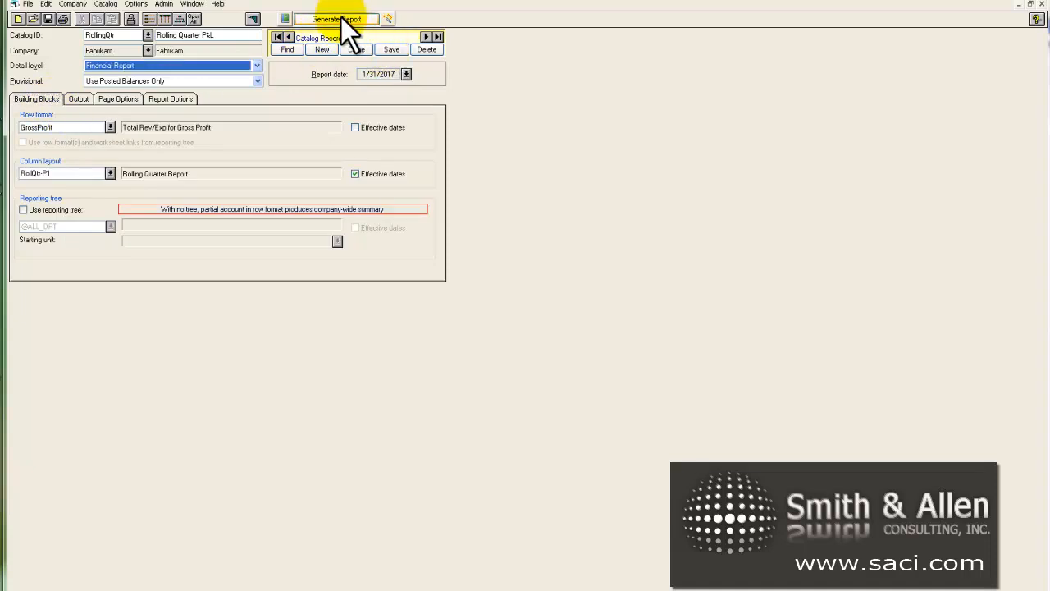
pyautogui.click(342, 18)
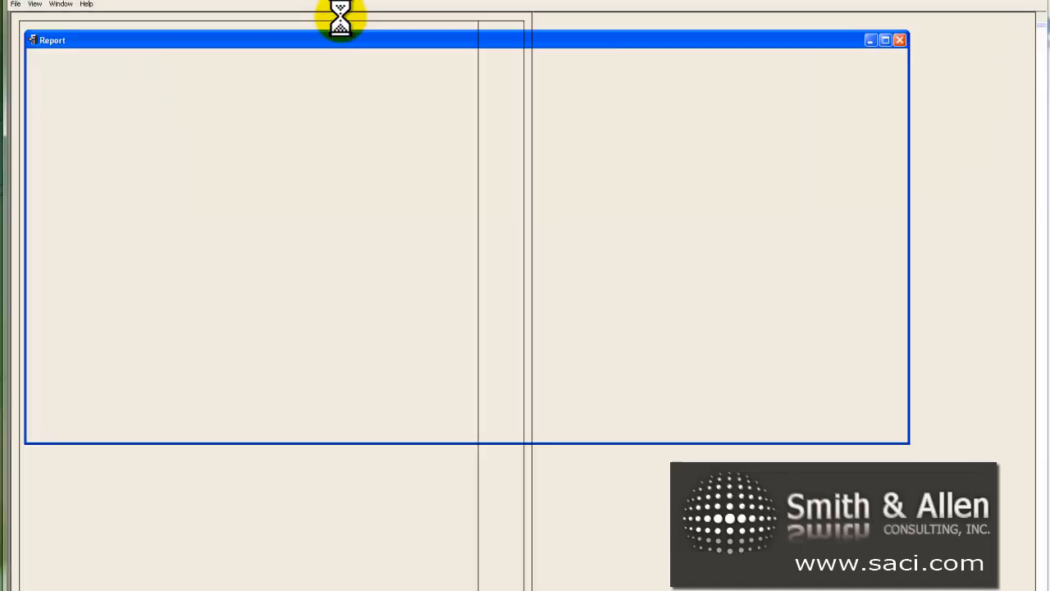